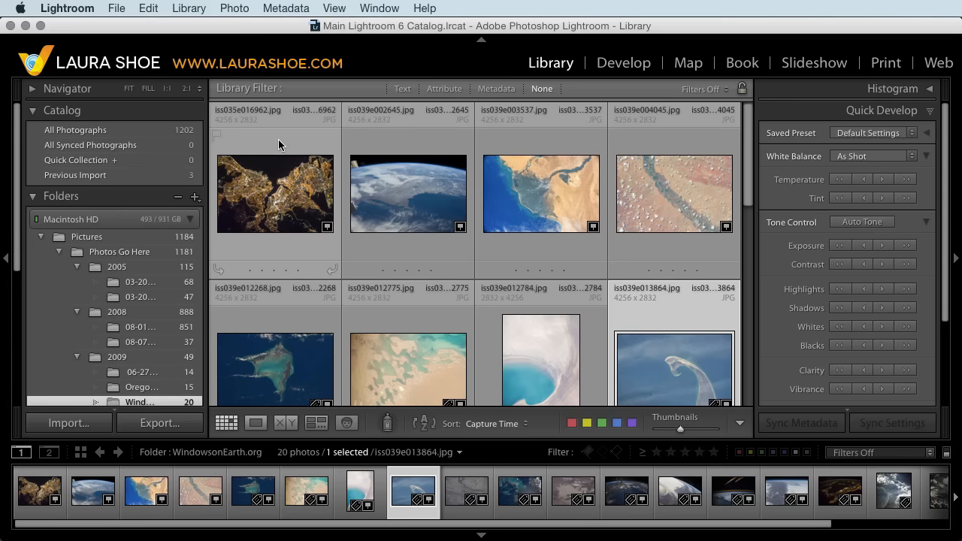
Practice selecting single, scattered and consecutive thumbnails, ending with all 20 photos selected
click(273, 192)
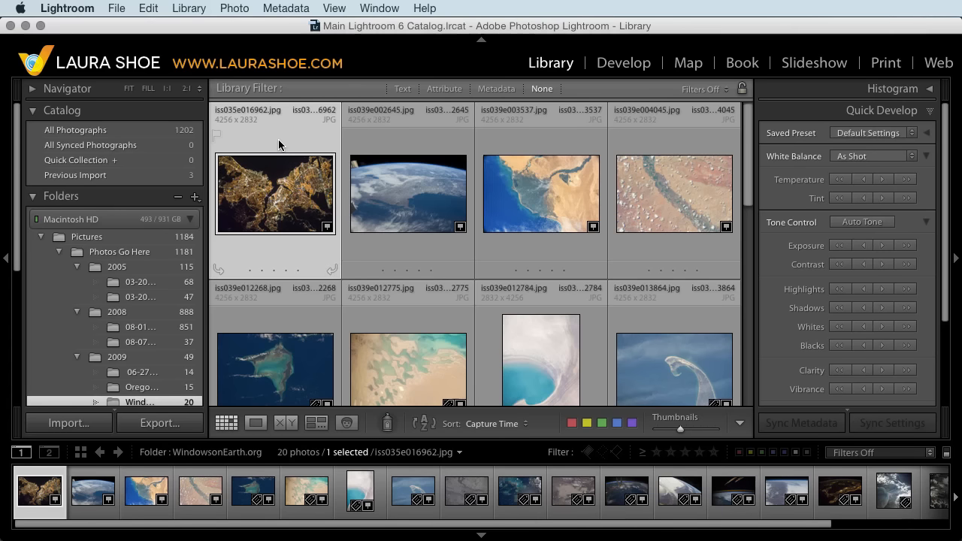
mouse_move(412, 325)
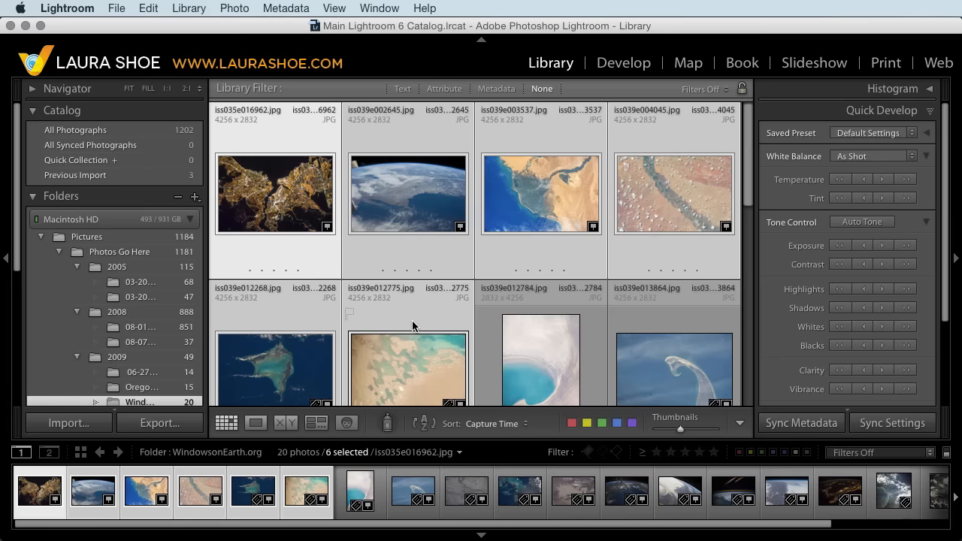
scroll(down, 3)
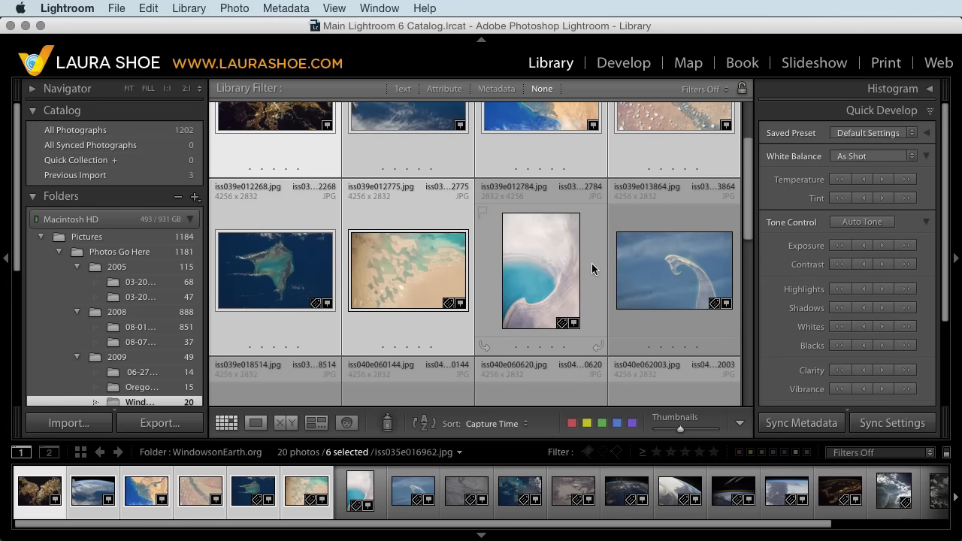
click(540, 271)
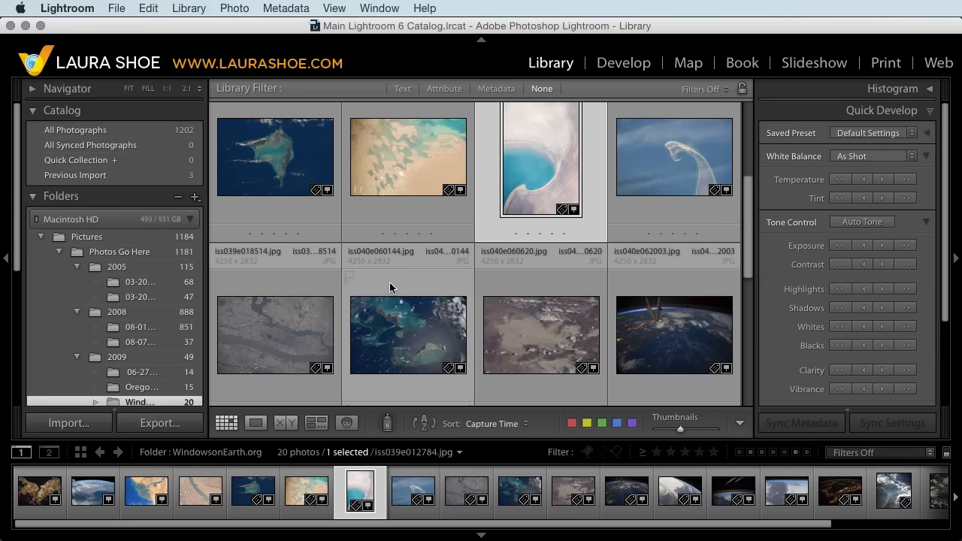
click(674, 334)
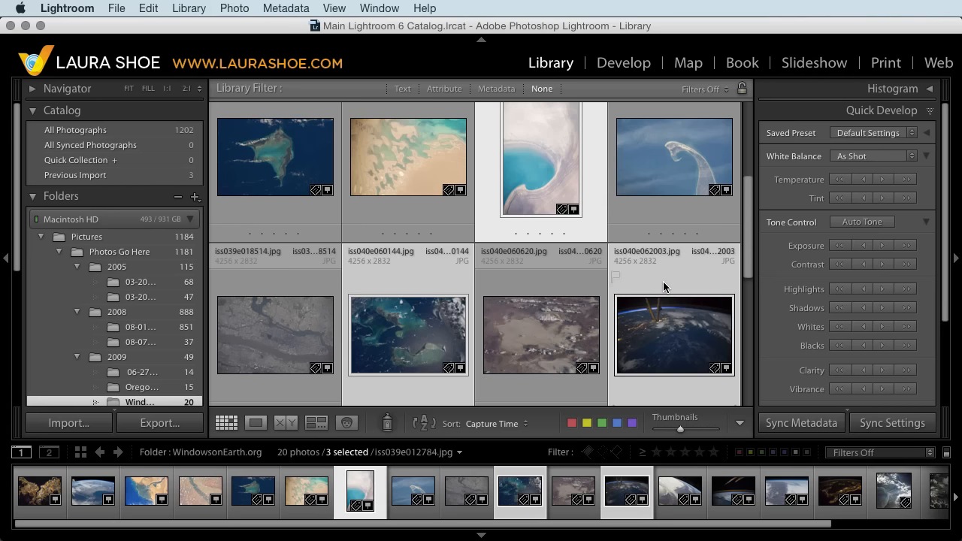
click(541, 319)
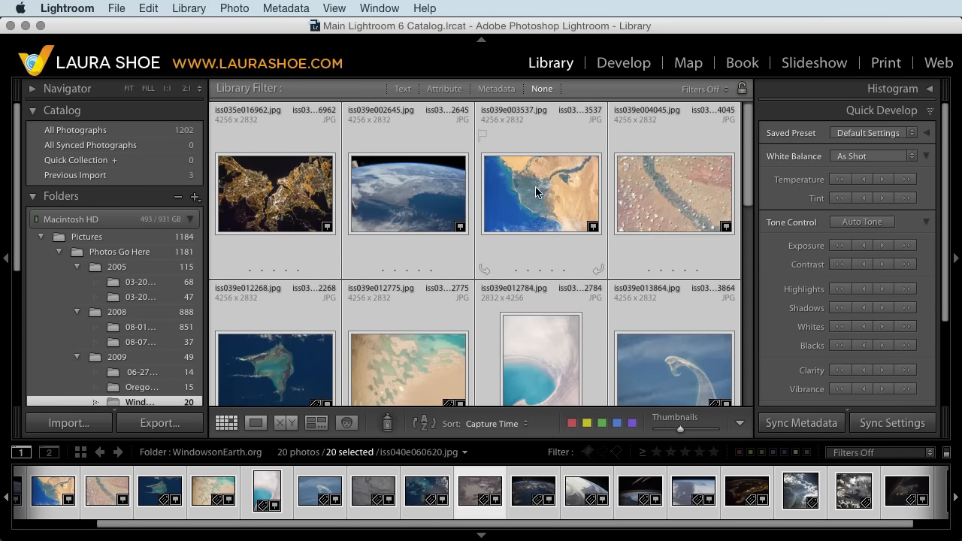
mouse_move(539, 193)
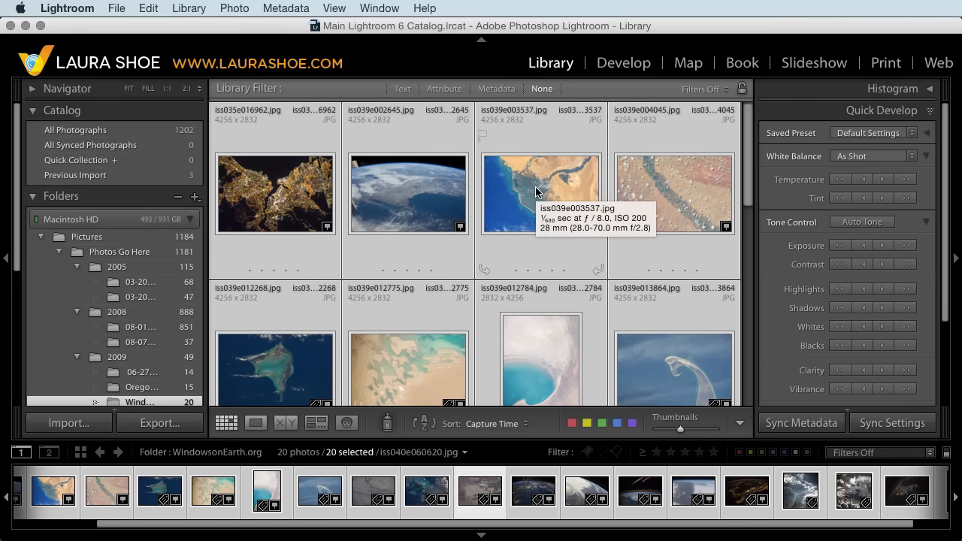
mouse_move(558, 124)
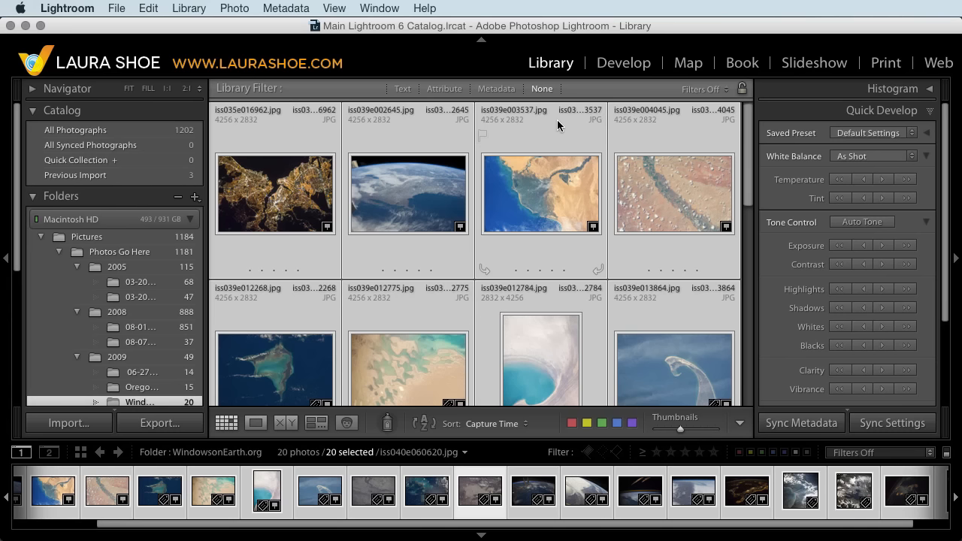
mouse_move(588, 141)
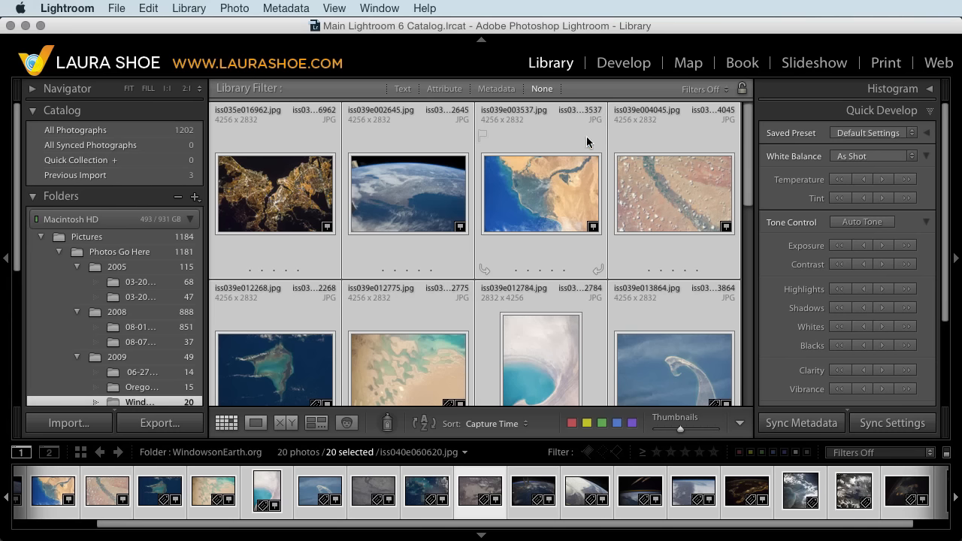
mouse_move(910, 111)
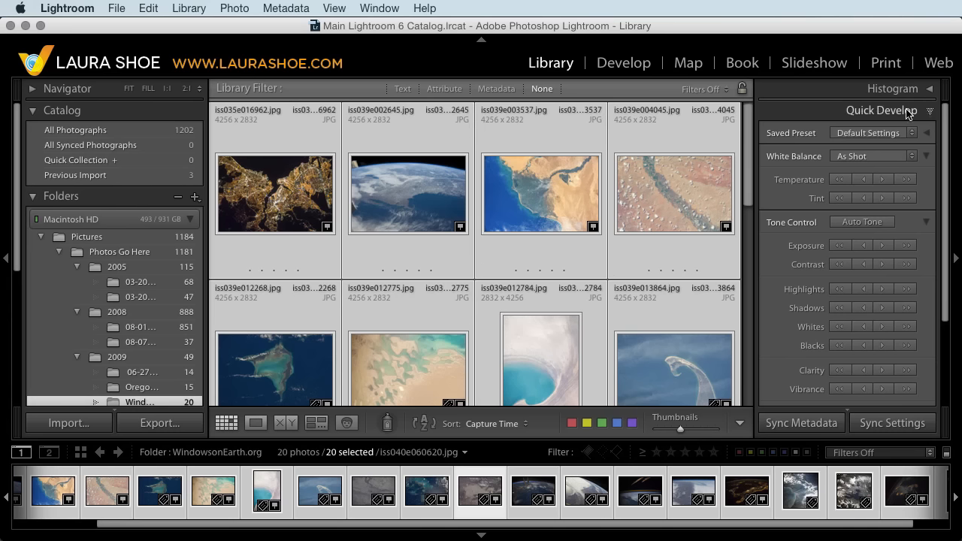
mouse_move(909, 114)
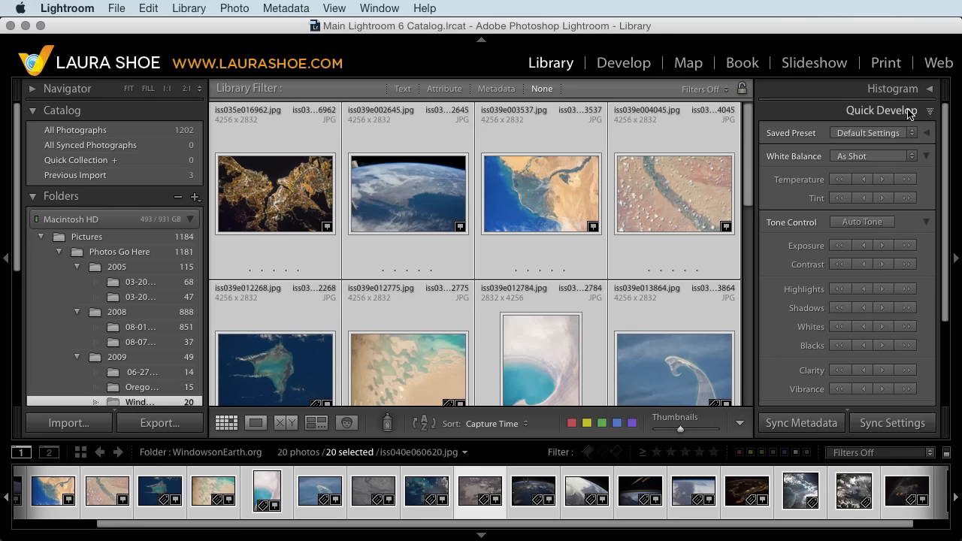
mouse_move(927, 123)
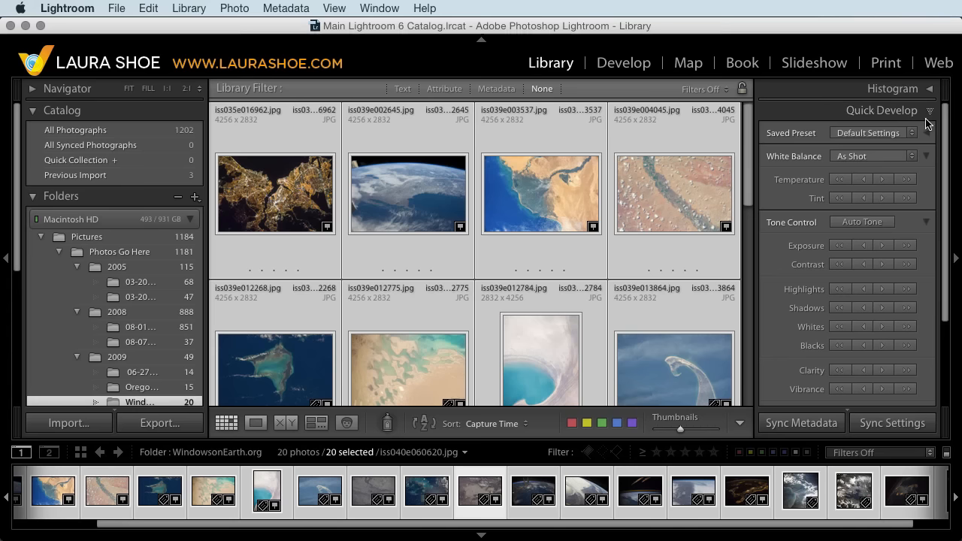
mouse_move(931, 143)
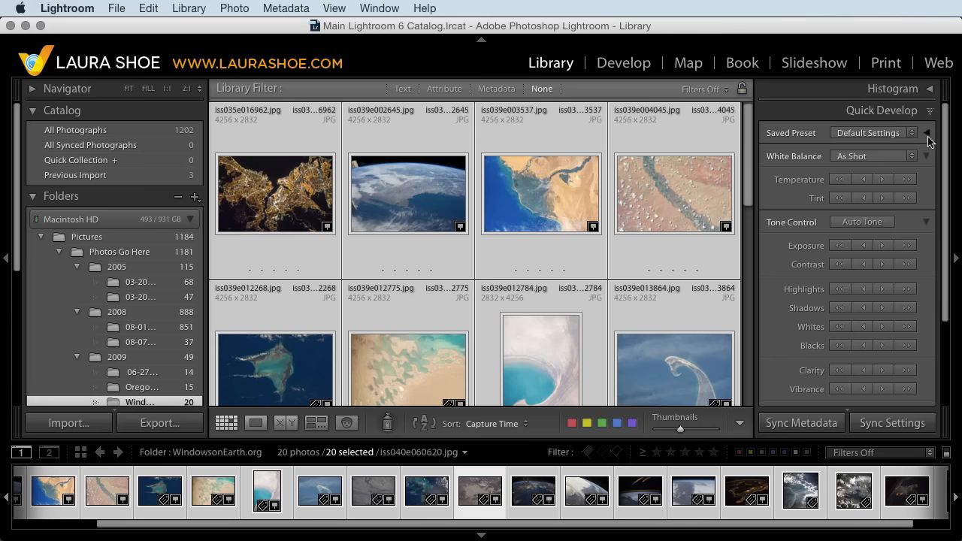
Apply a 1 x 1 crop ratio from Quick Develop to all 20 selected photos
click(929, 141)
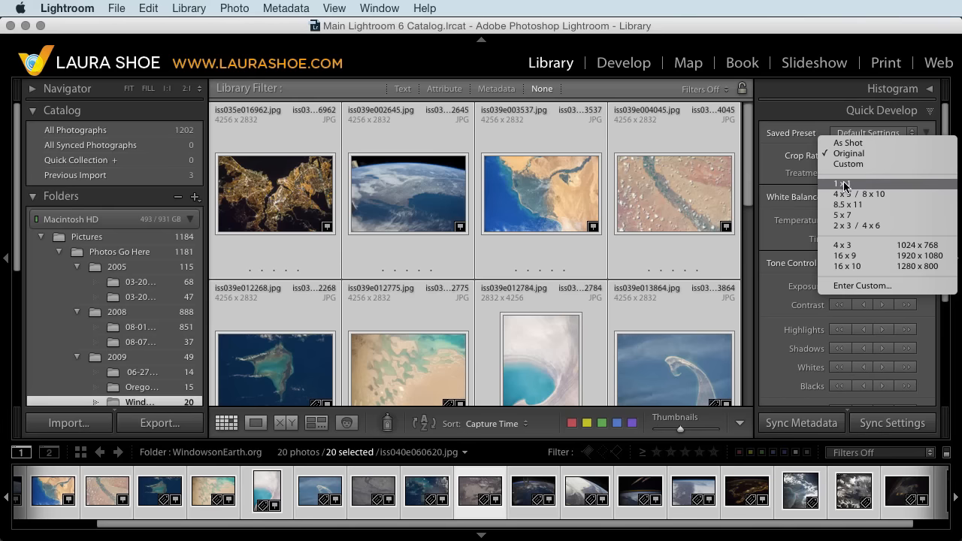
click(842, 184)
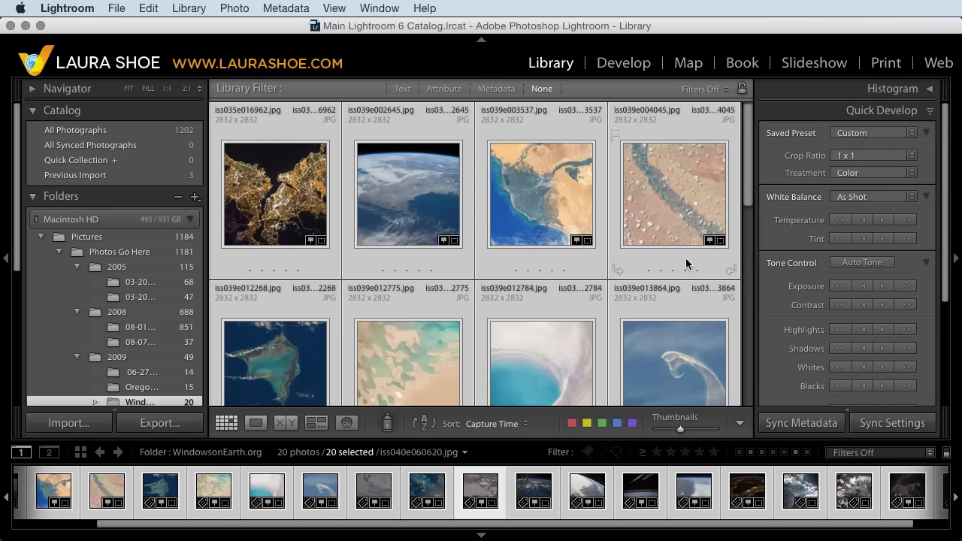
scroll(down, 3)
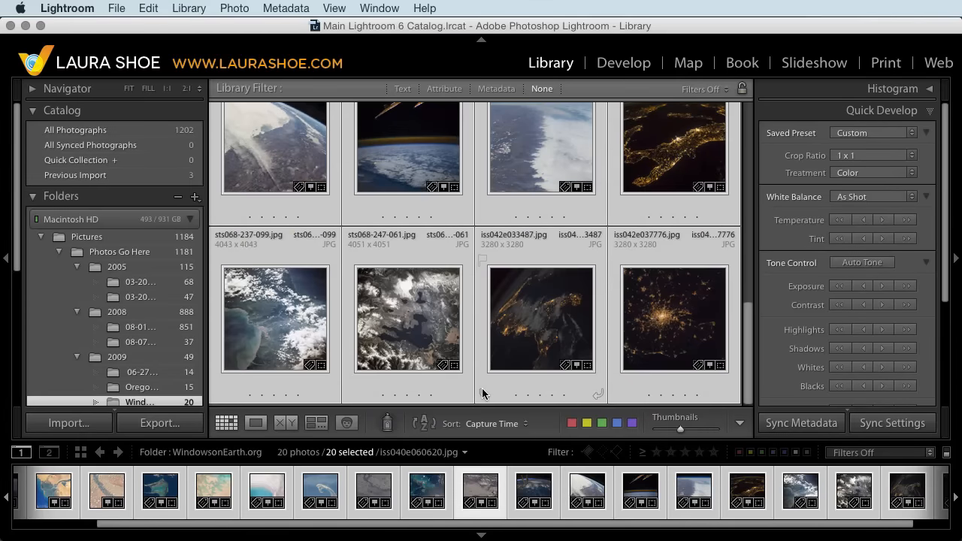
mouse_move(502, 327)
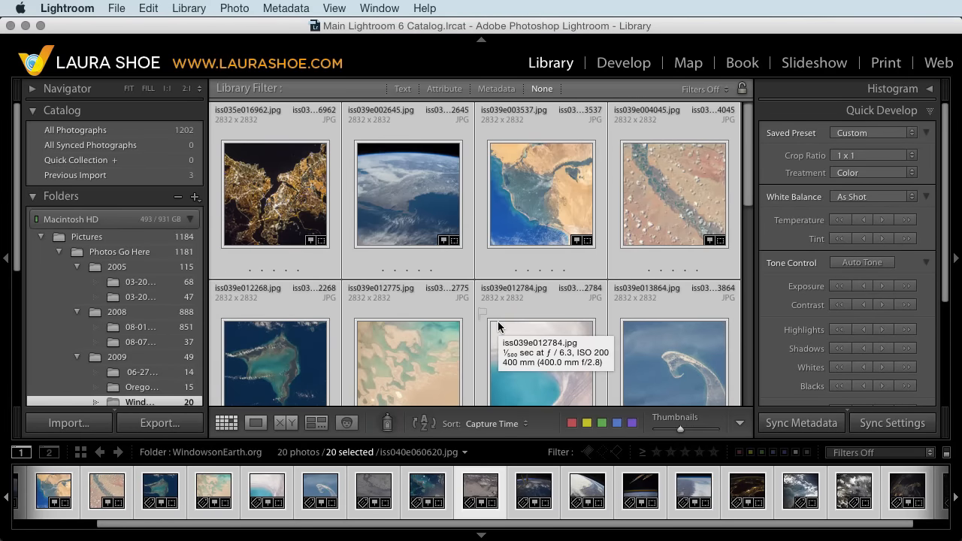
mouse_move(333, 207)
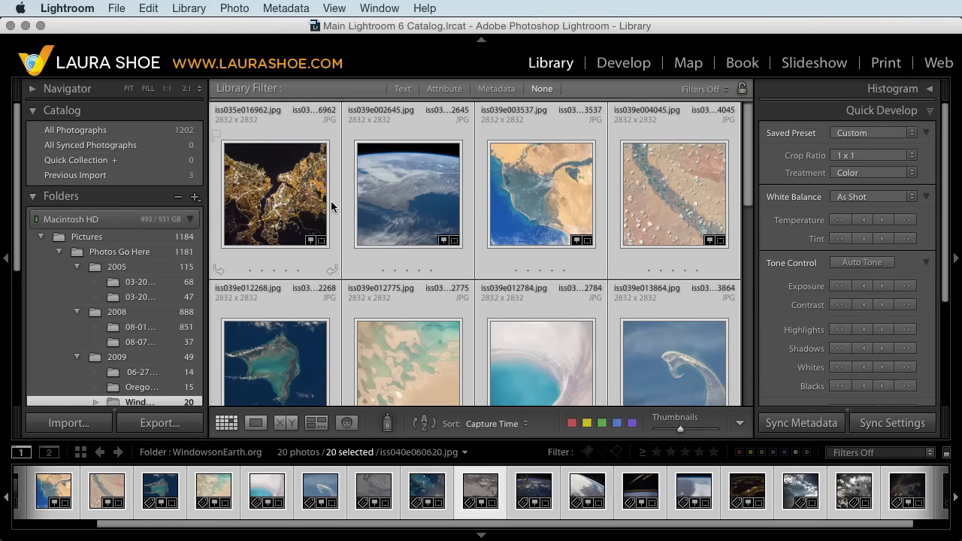
Select only the night city photo and take it into Develop with its square crop
click(274, 194)
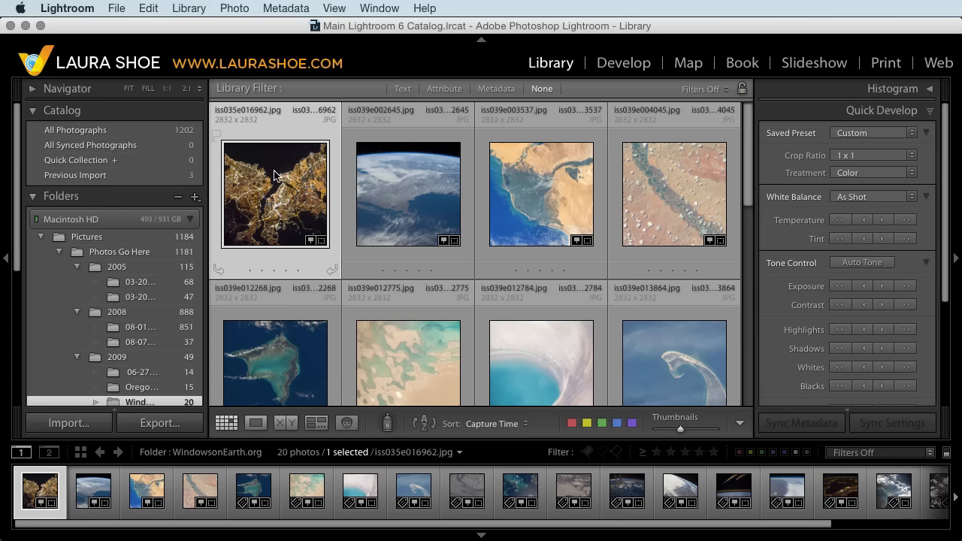
mouse_move(313, 167)
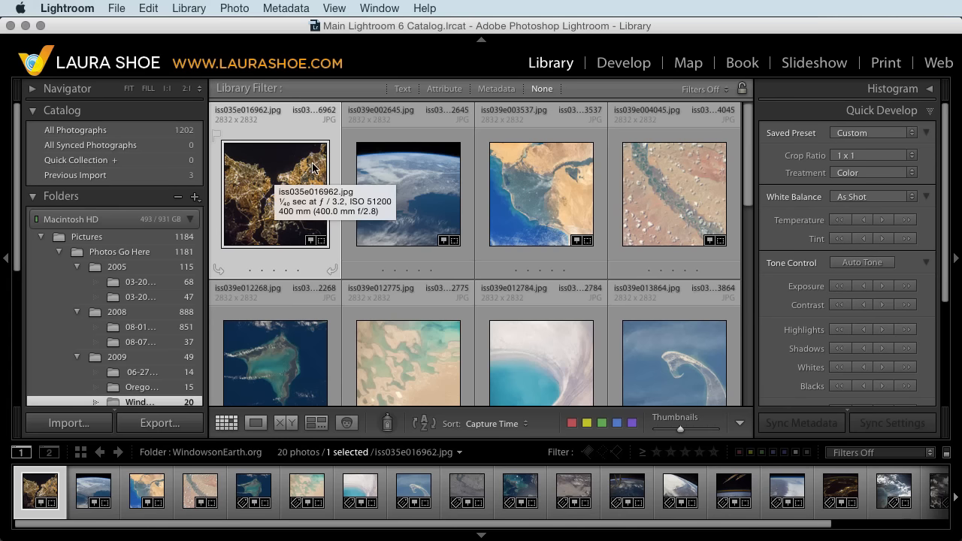
click(623, 63)
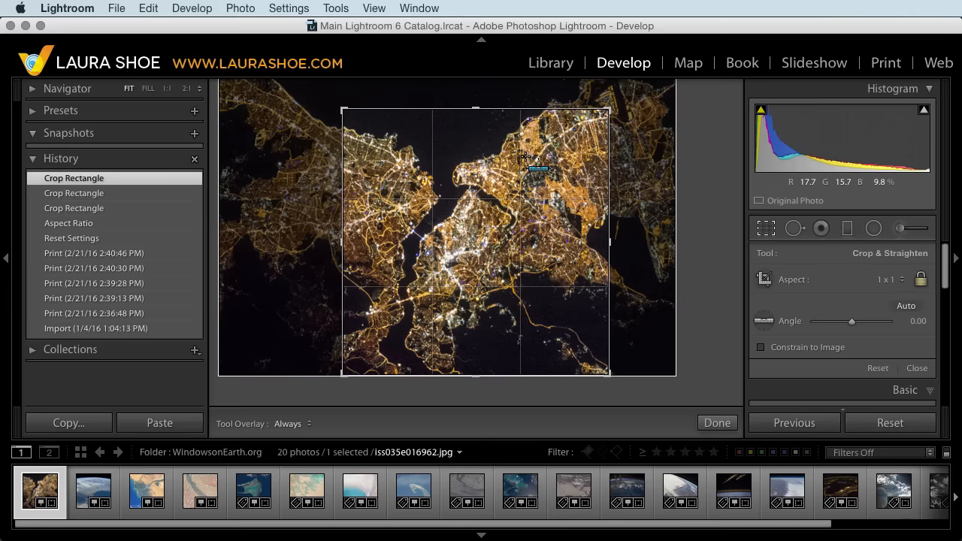
Move to the Earth-horizon photo and shrink its square crop onto the cloudy coastline
click(94, 494)
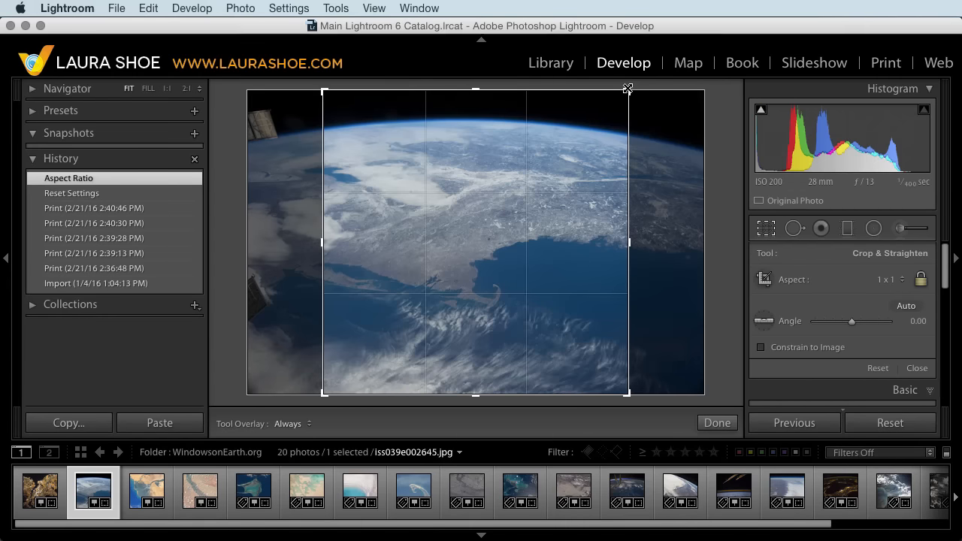
drag(628, 89, 574, 141)
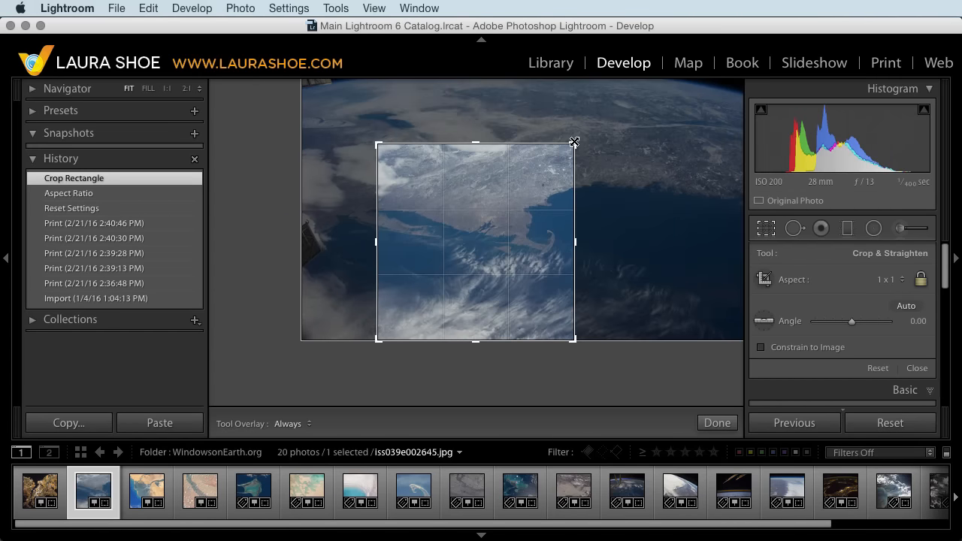